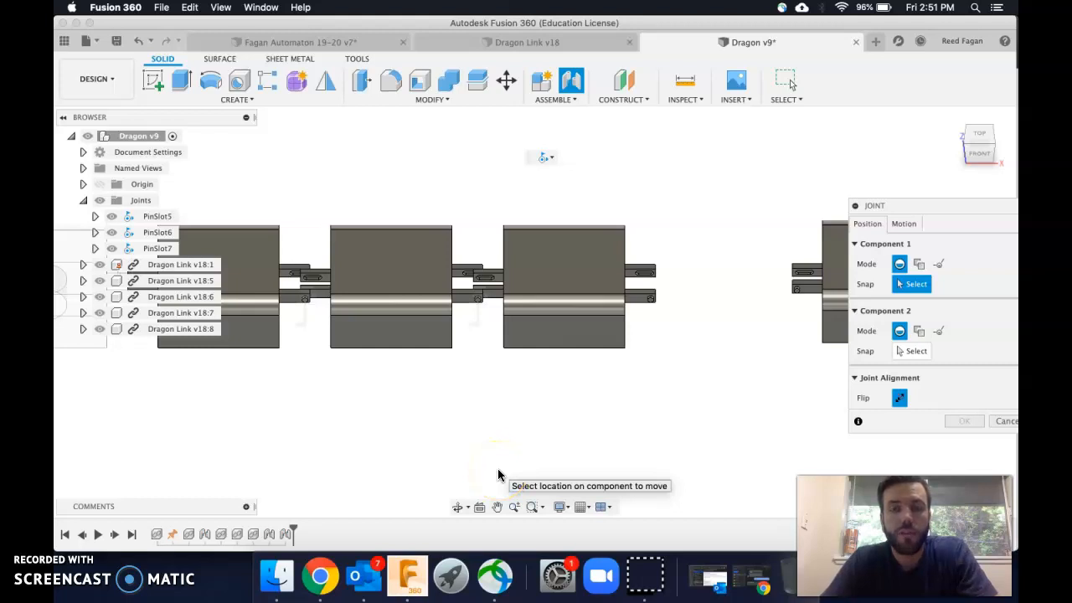
pyautogui.moveTo(599, 455)
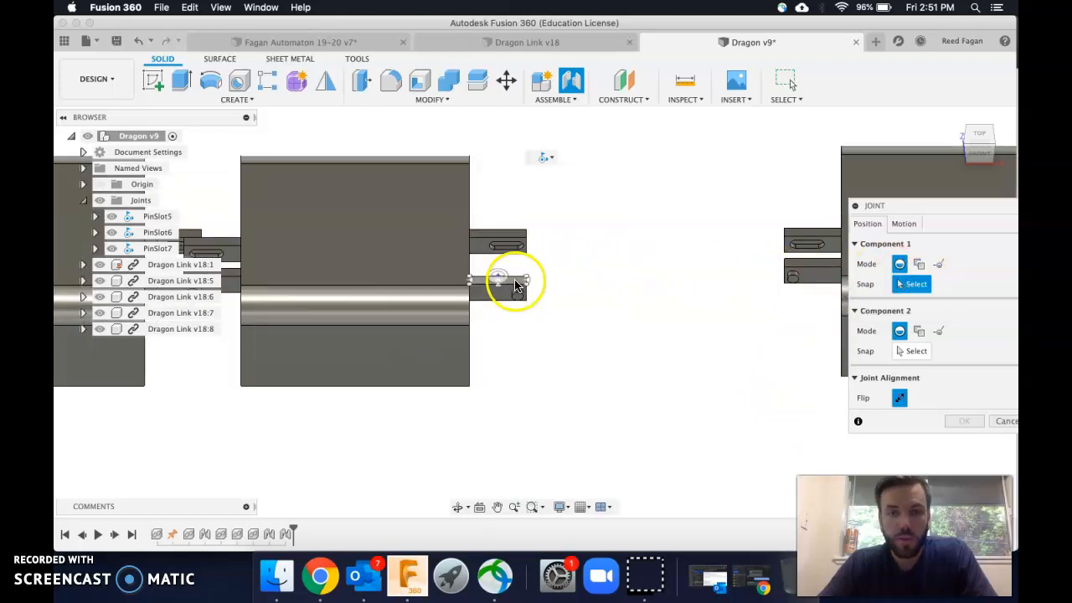
# - Snap the joint origin for Component 1 to the pin's center on the Dragon Link
pyautogui.click(911, 283)
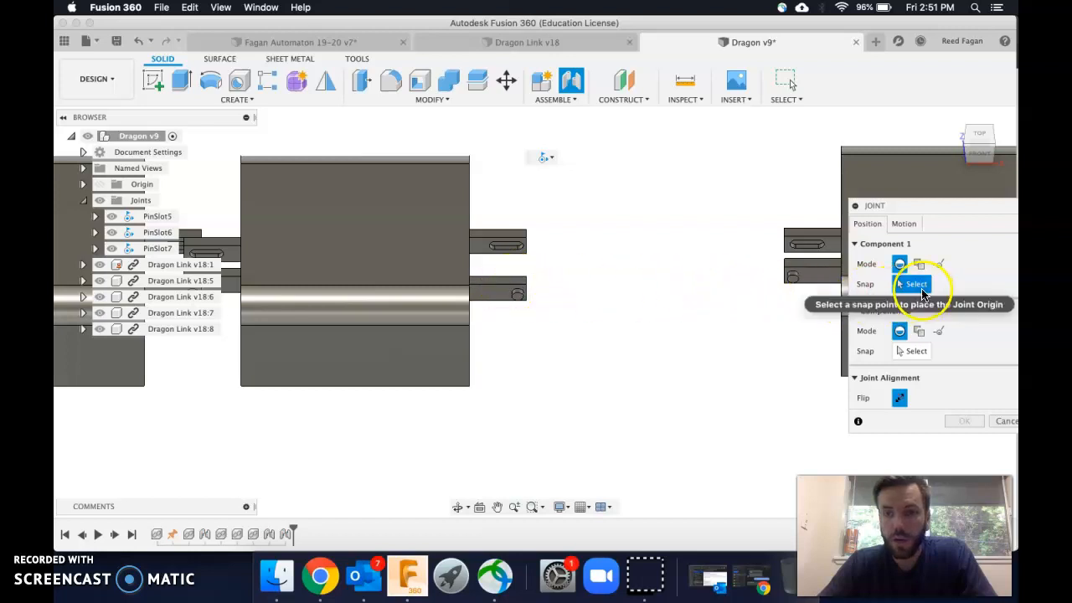
pyautogui.click(975, 244)
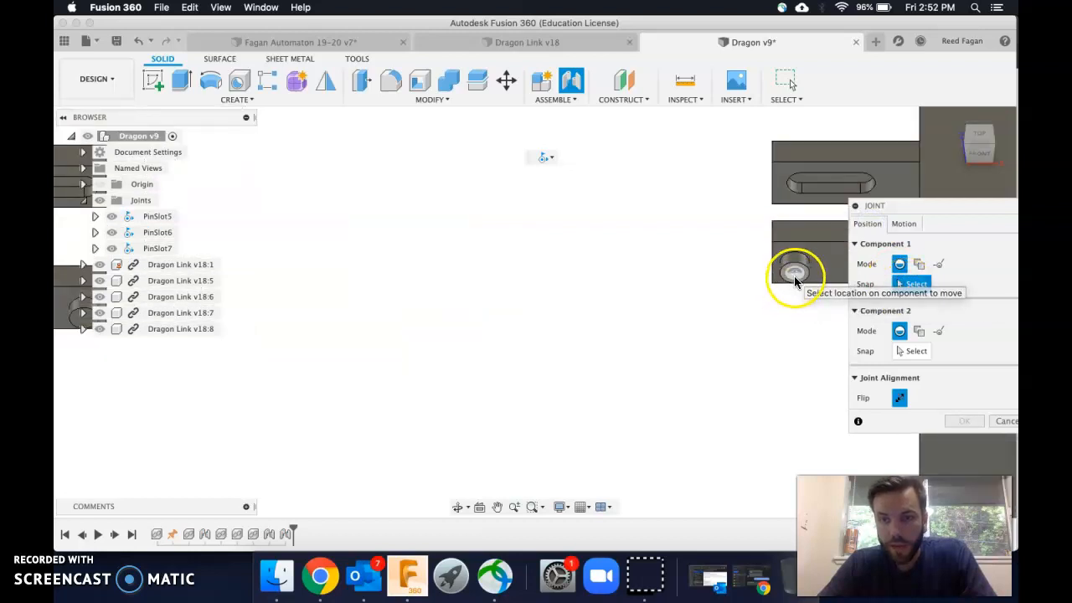
pyautogui.click(793, 275)
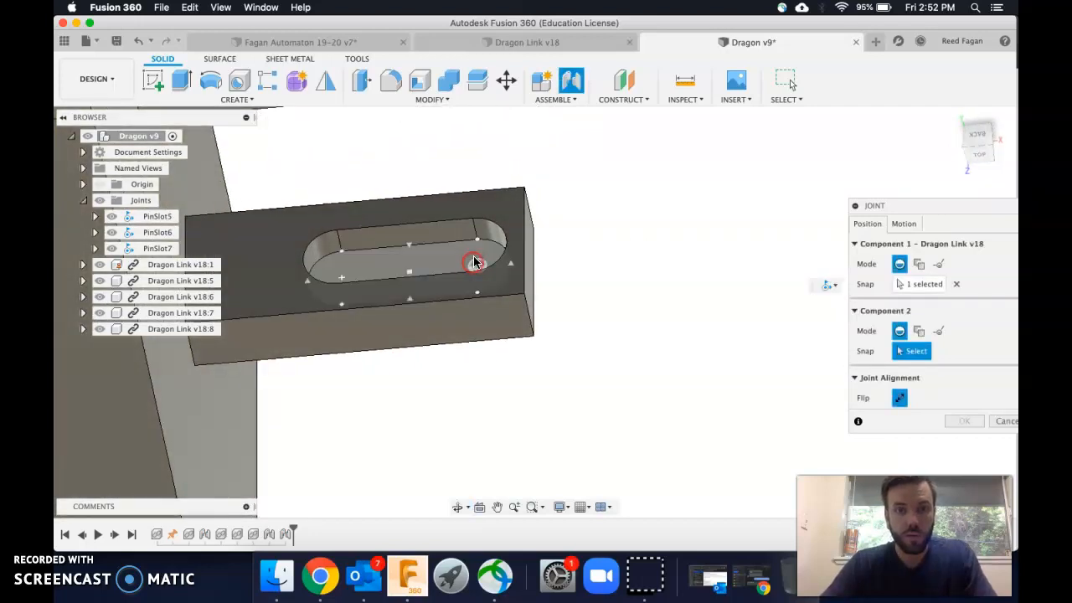
# - Snap Component 2 to the slot center, creating pin-slot joint PinSlot8 between the links
pyautogui.click(473, 261)
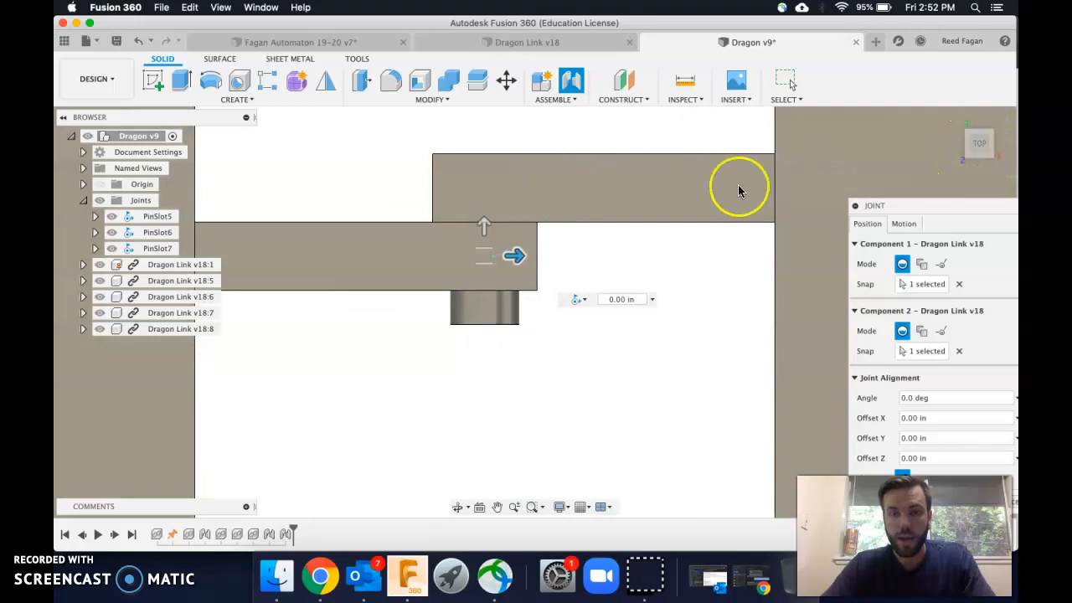
pyautogui.moveTo(985, 170)
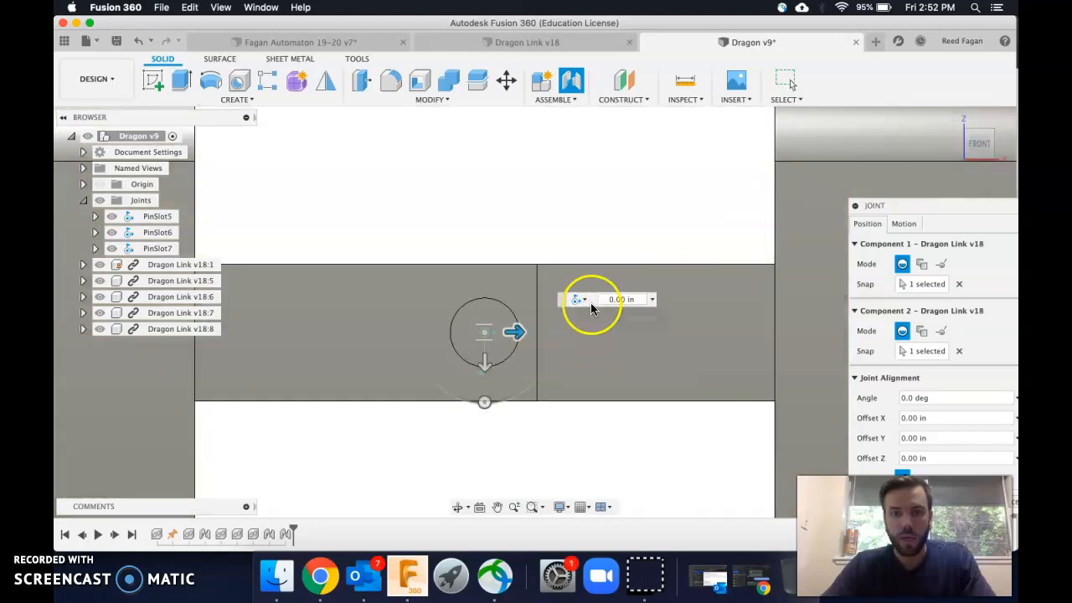
pyautogui.moveTo(941, 209)
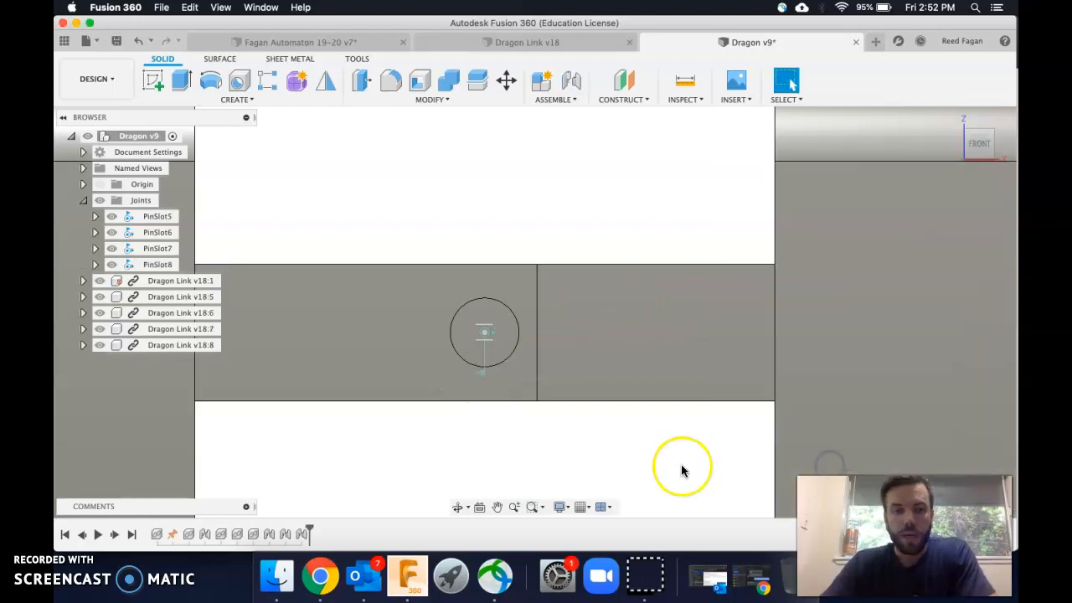
pyautogui.moveTo(422, 249)
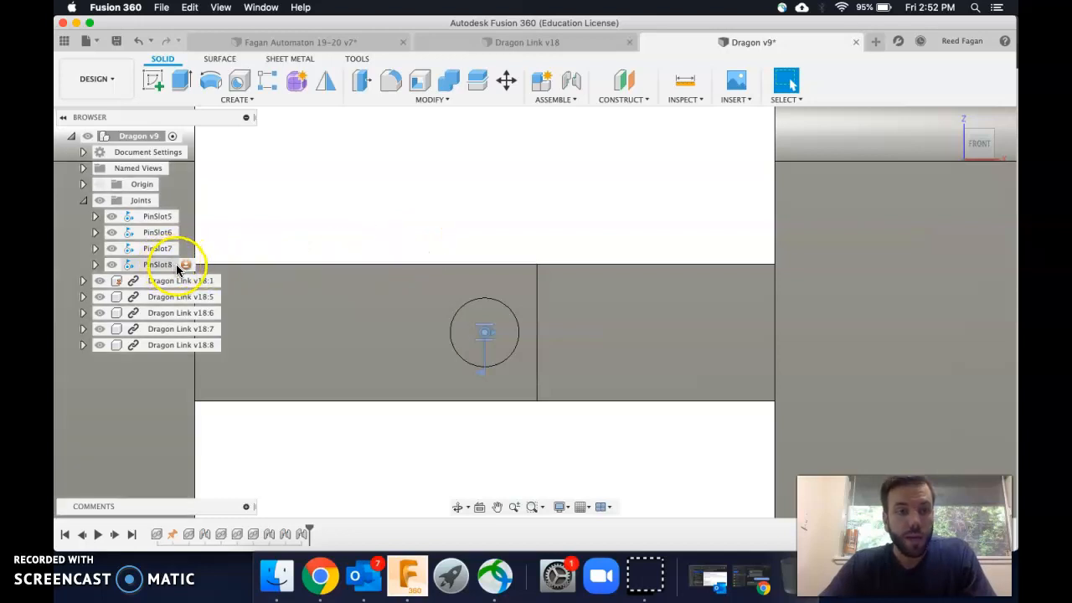
# - Start Edit Joint Limits on PinSlot8 from the Browser
pyautogui.rightClick(157, 265)
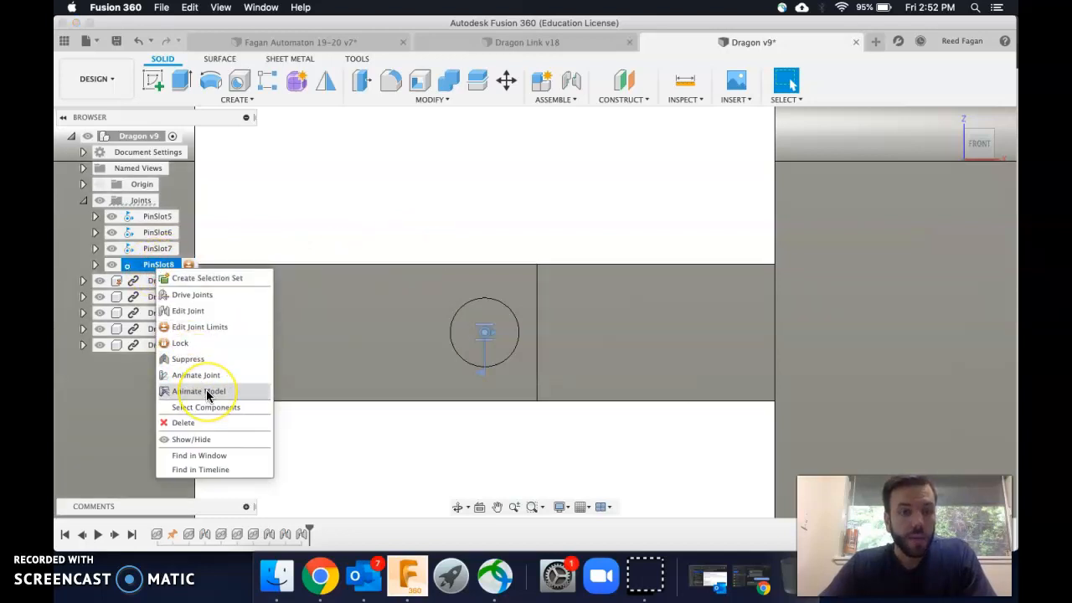
pyautogui.click(200, 390)
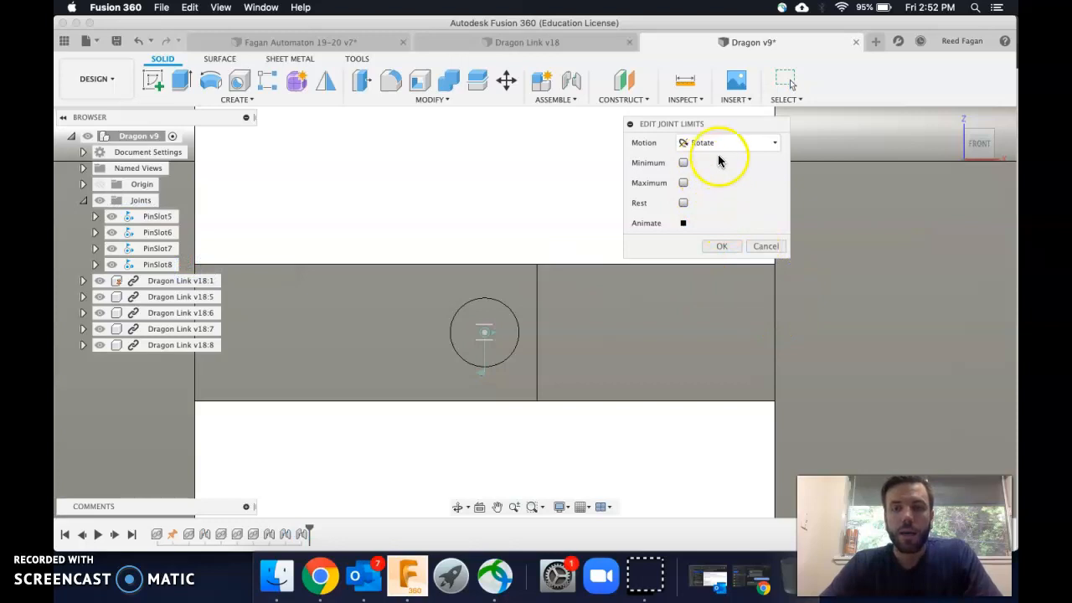
# - Switch the limited motion to Slide and drag the pin to a minimum of -0.067 in
pyautogui.click(774, 142)
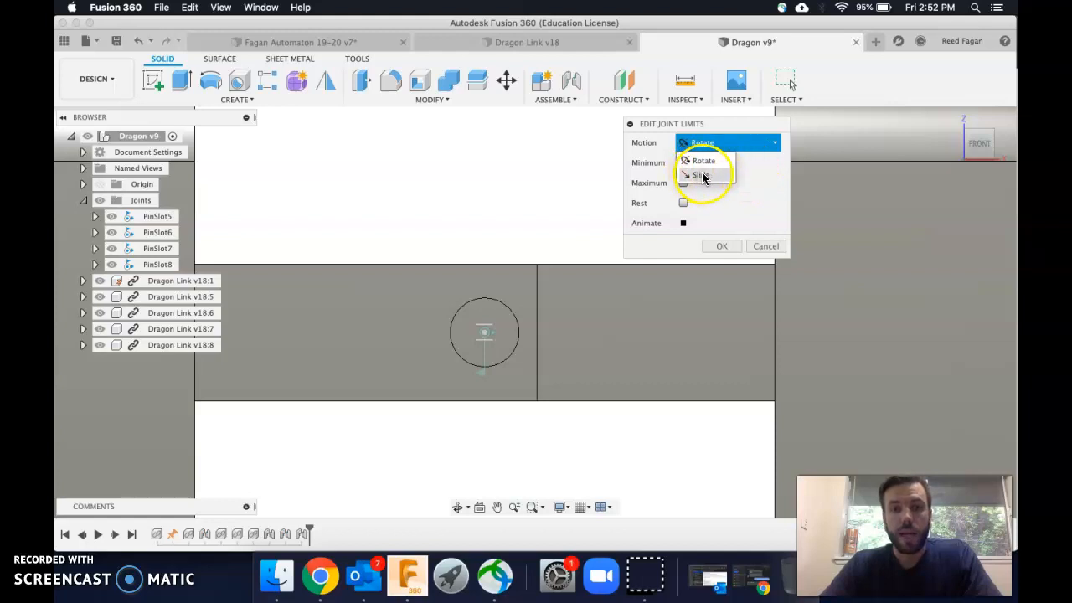
pyautogui.click(698, 174)
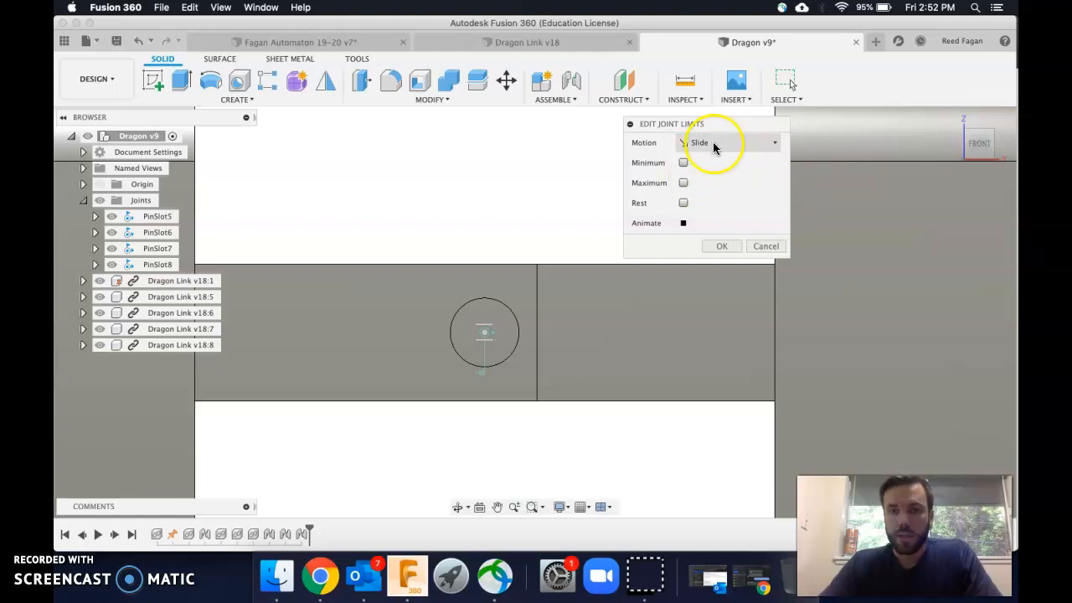
pyautogui.moveTo(979, 134)
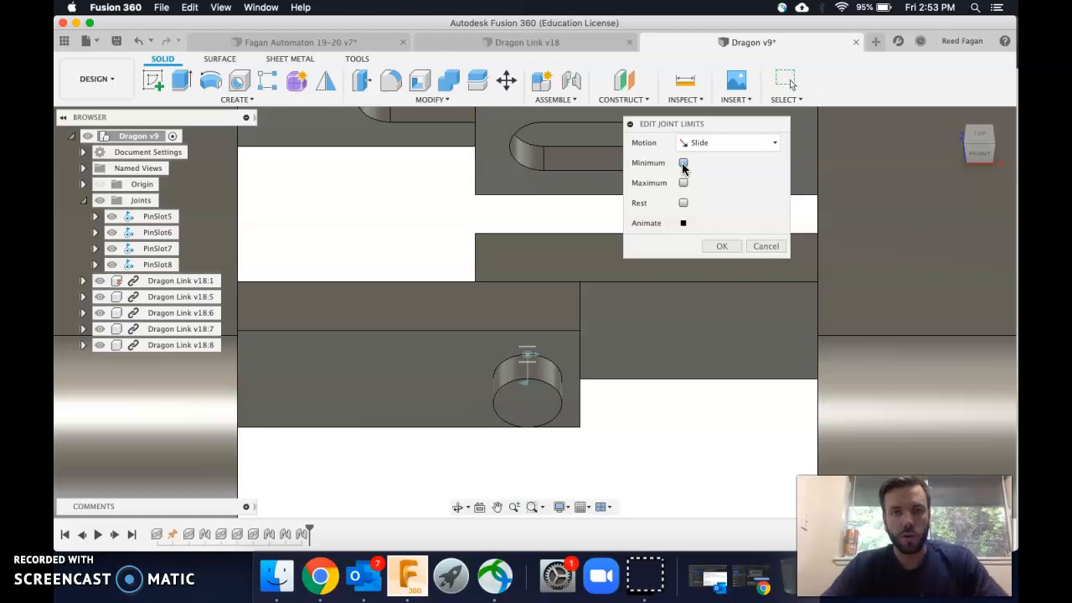
pyautogui.click(683, 162)
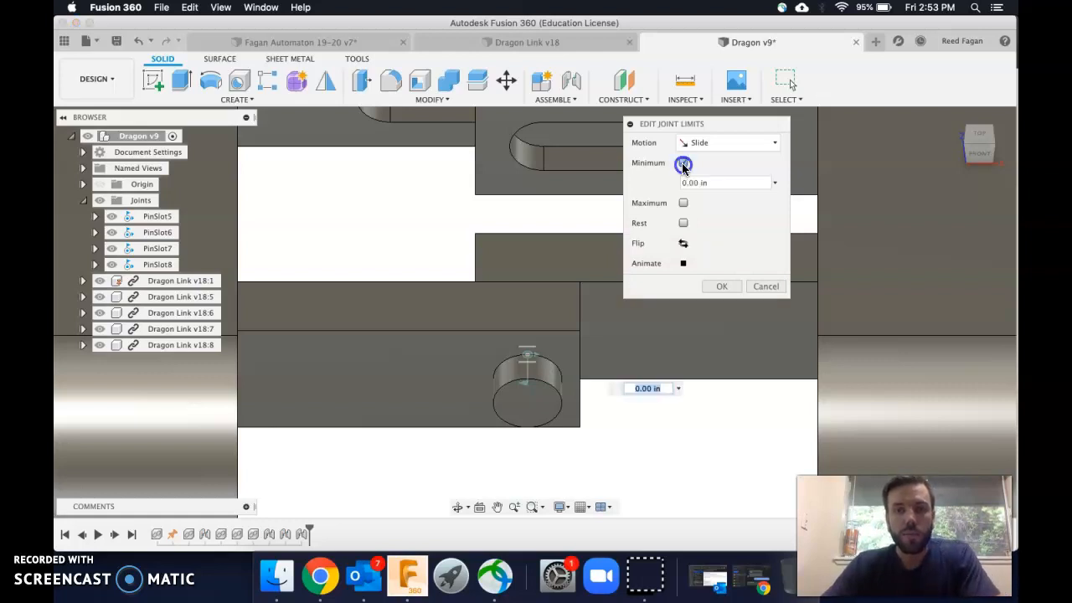
pyautogui.click(683, 162)
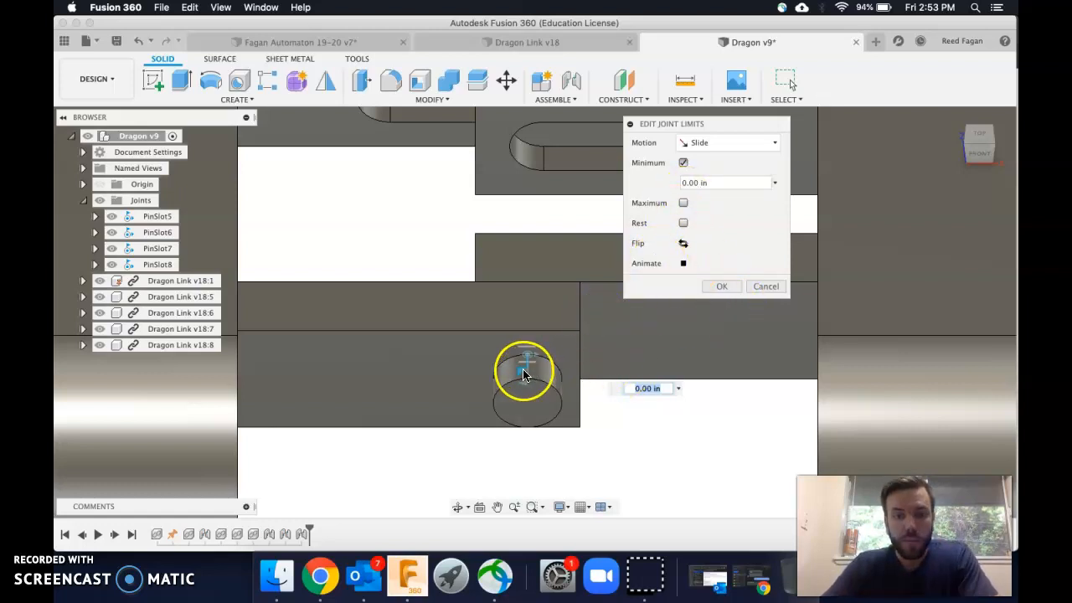
pyautogui.moveTo(526, 368); pyautogui.dragTo(493, 368)
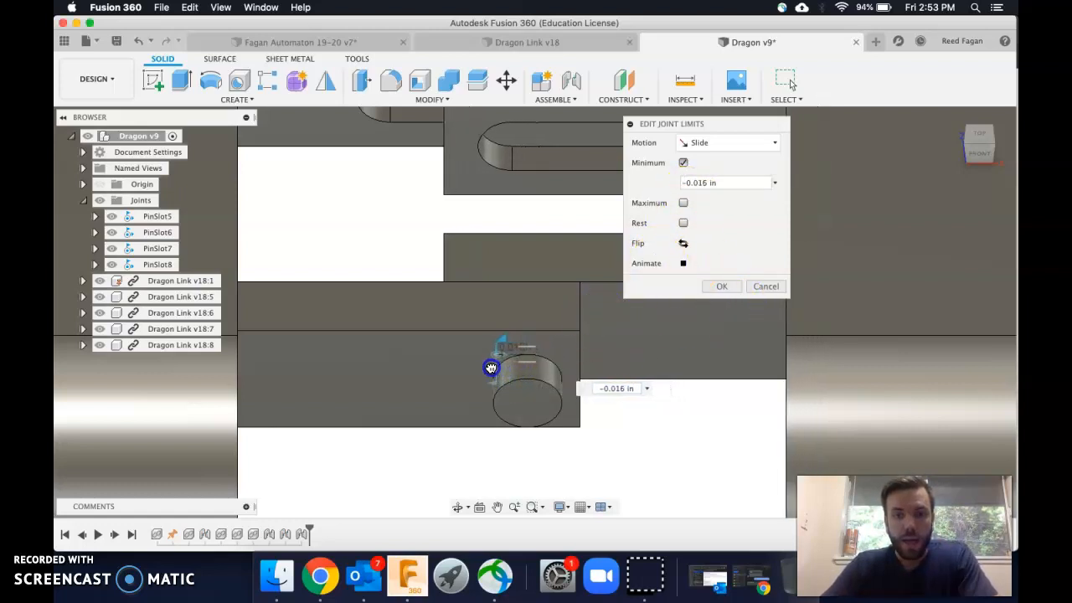
pyautogui.moveTo(493, 368); pyautogui.dragTo(417, 365)
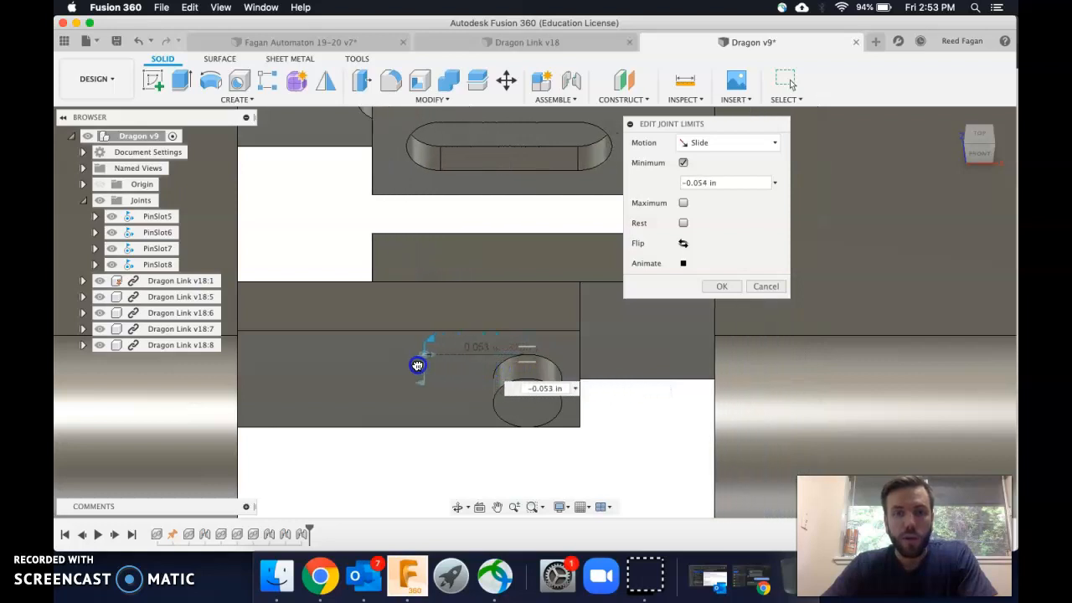
pyautogui.moveTo(417, 365); pyautogui.dragTo(402, 365)
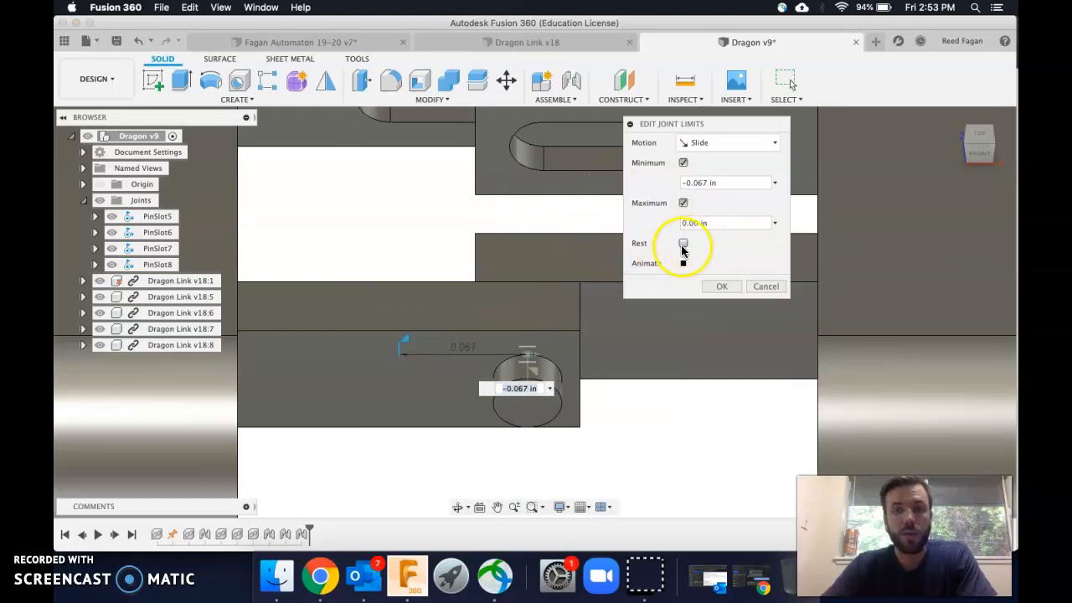
# - Enable the slide rest position at 0.00 in and preview the motion between limits
pyautogui.click(683, 243)
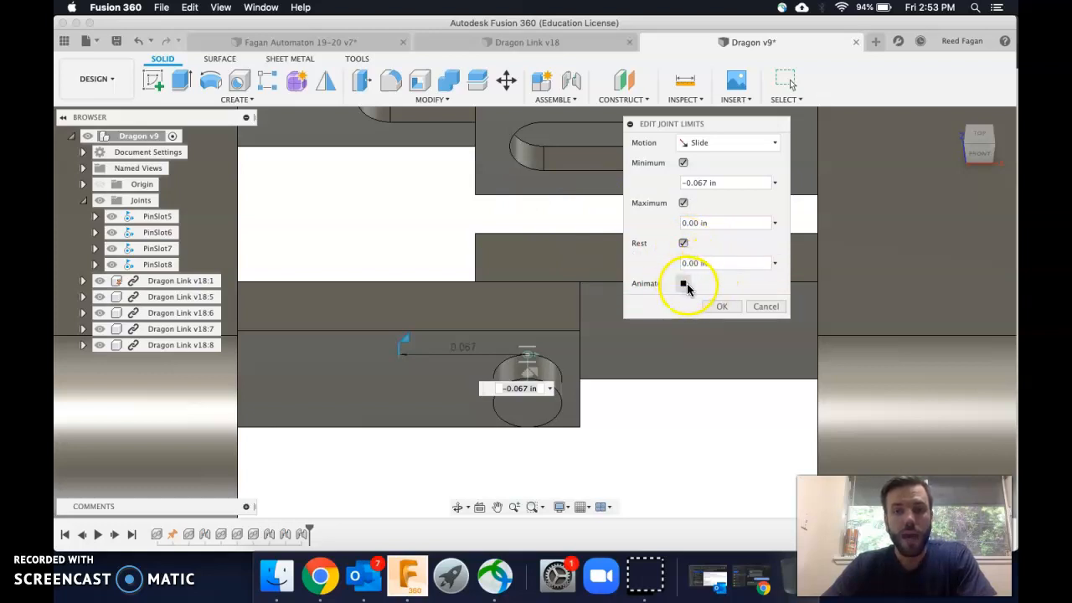
pyautogui.click(683, 283)
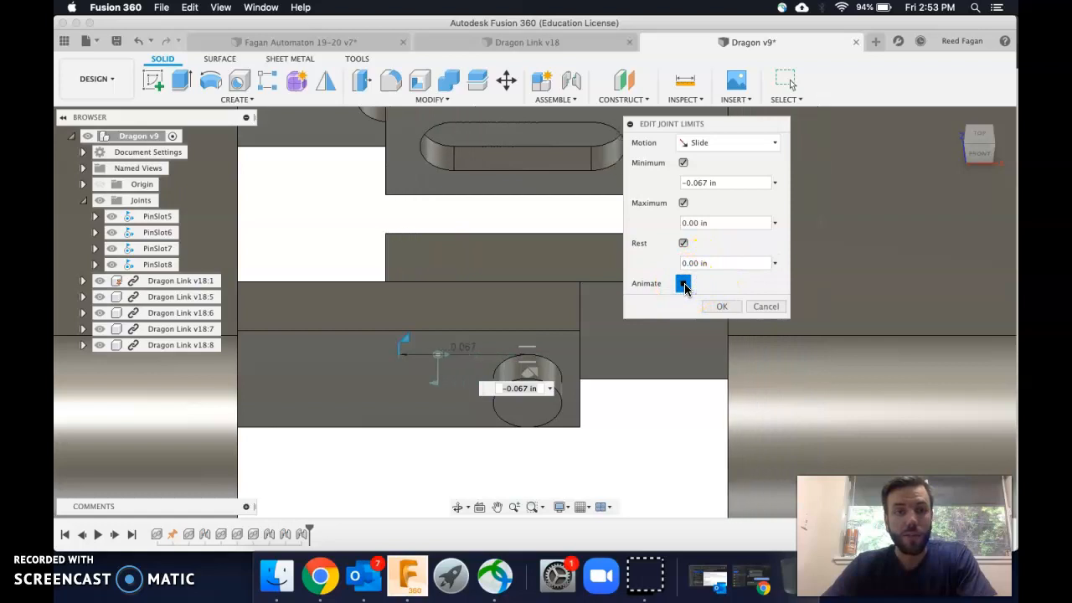
pyautogui.click(684, 284)
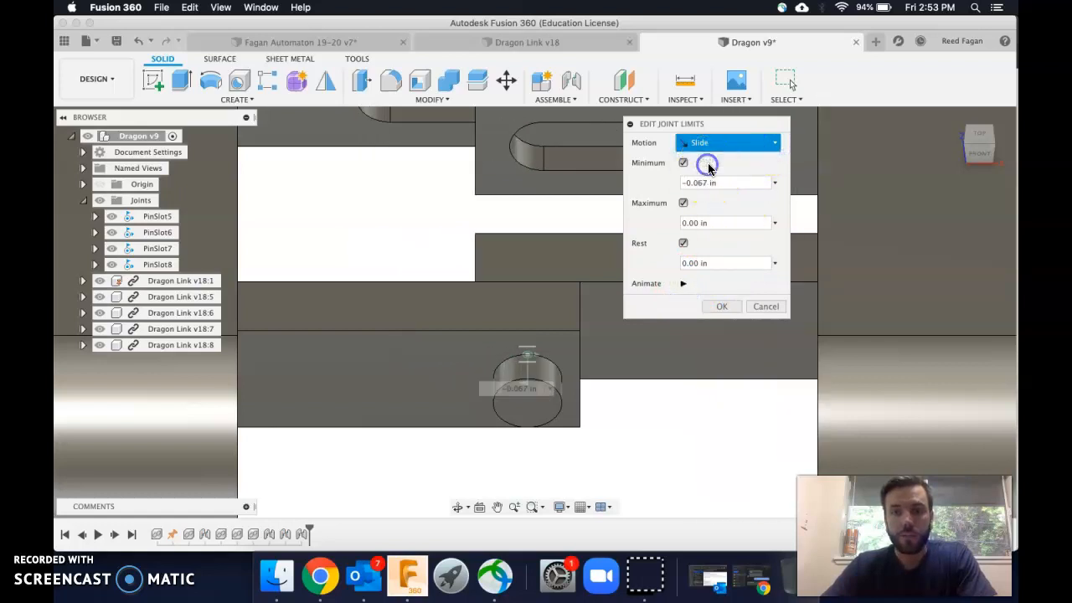
# - Limit PinSlot8's rotation to -60 deg through 60 deg with rest 0 deg and apply
pyautogui.click(727, 142)
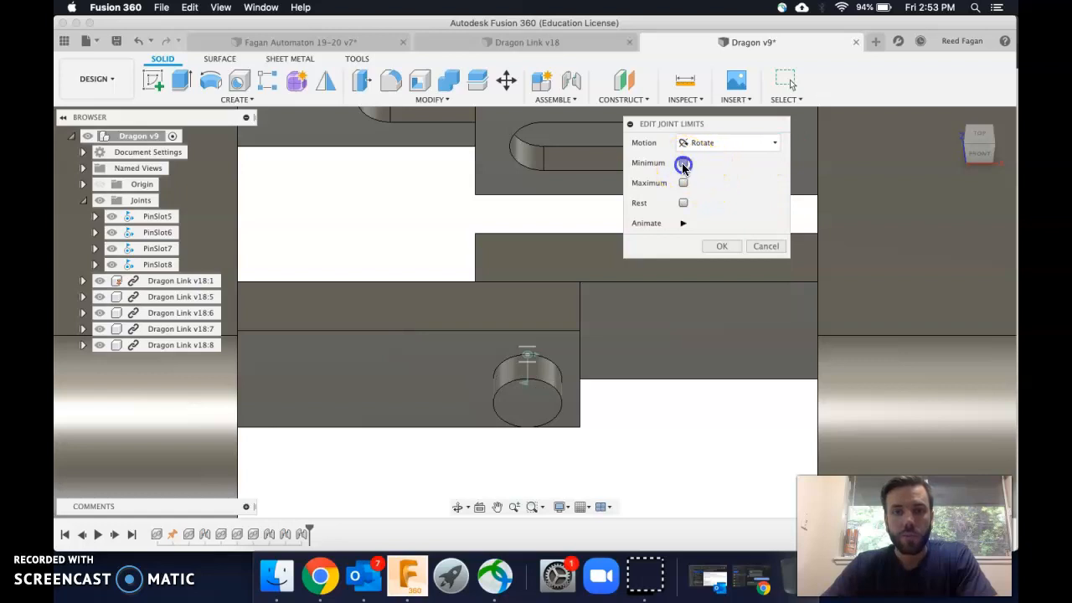
pyautogui.click(684, 162)
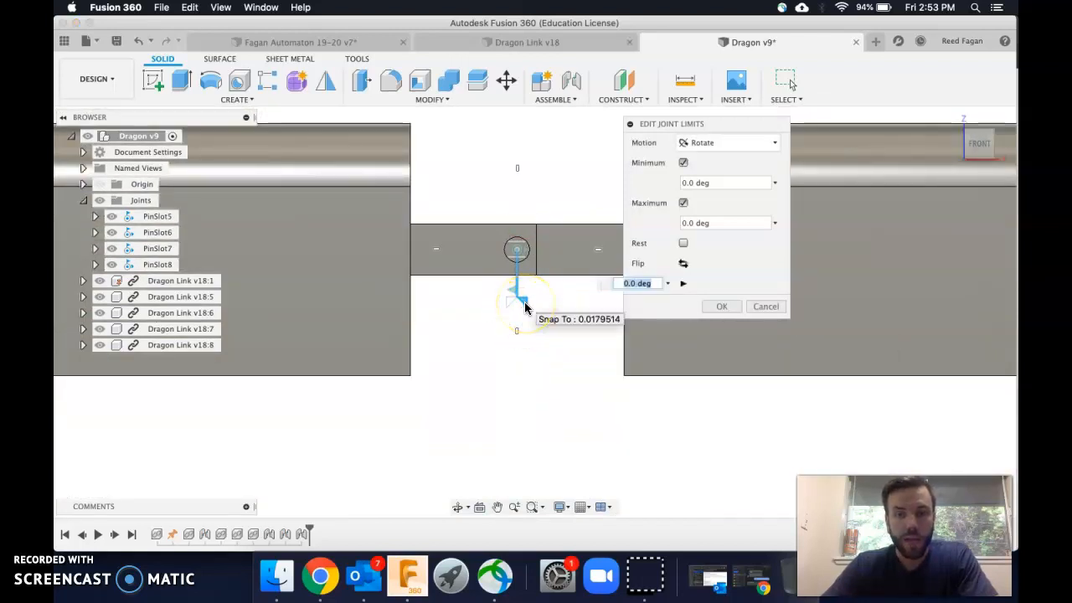
pyautogui.moveTo(516, 298); pyautogui.dragTo(536, 262)
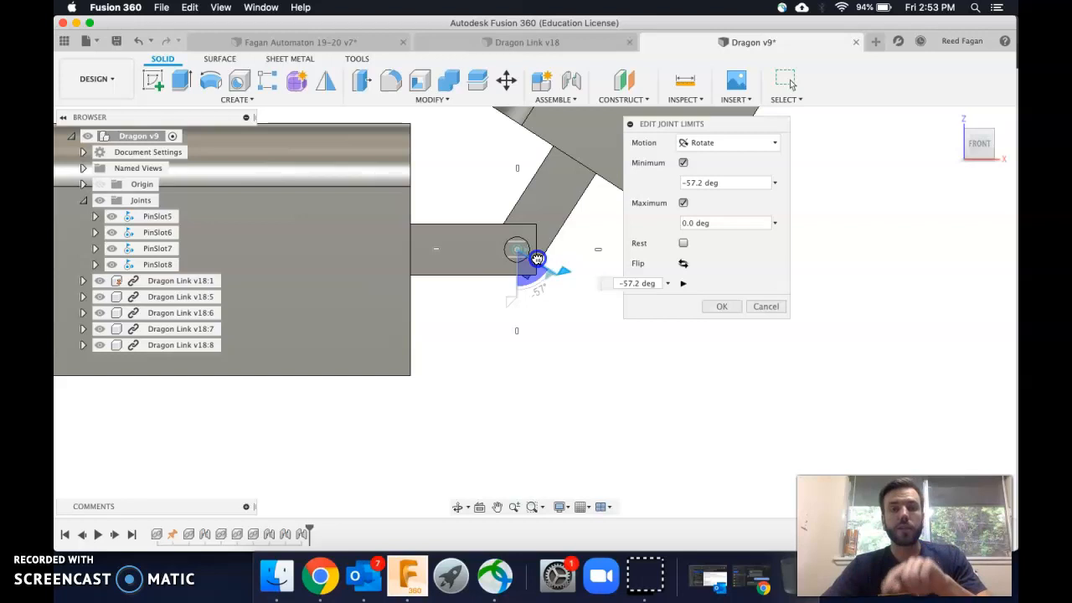
pyautogui.moveTo(536, 258); pyautogui.dragTo(536, 253)
pyautogui.write('60')
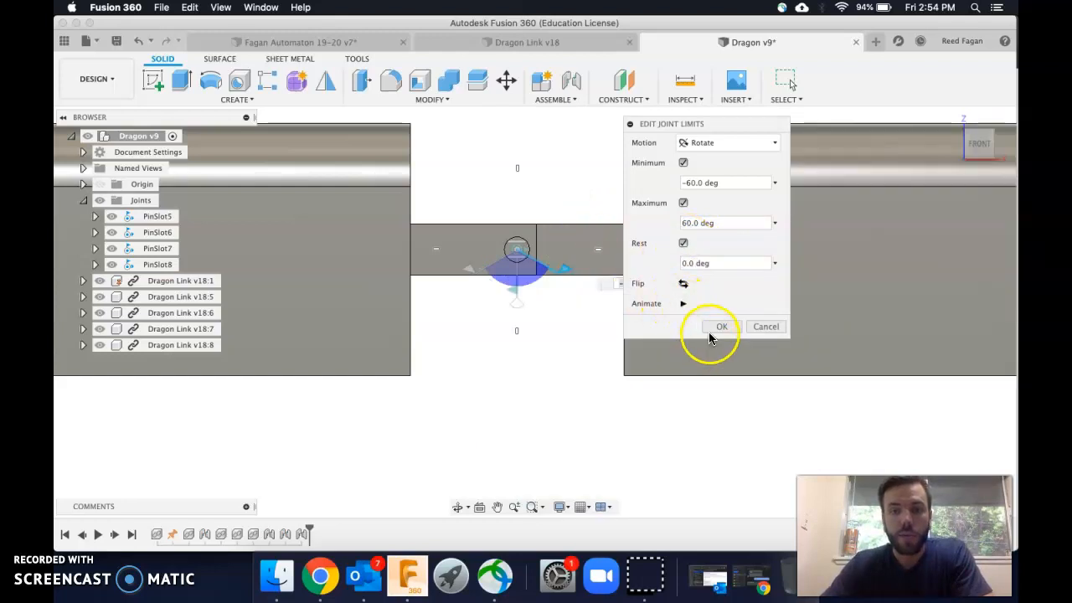
pyautogui.click(720, 327)
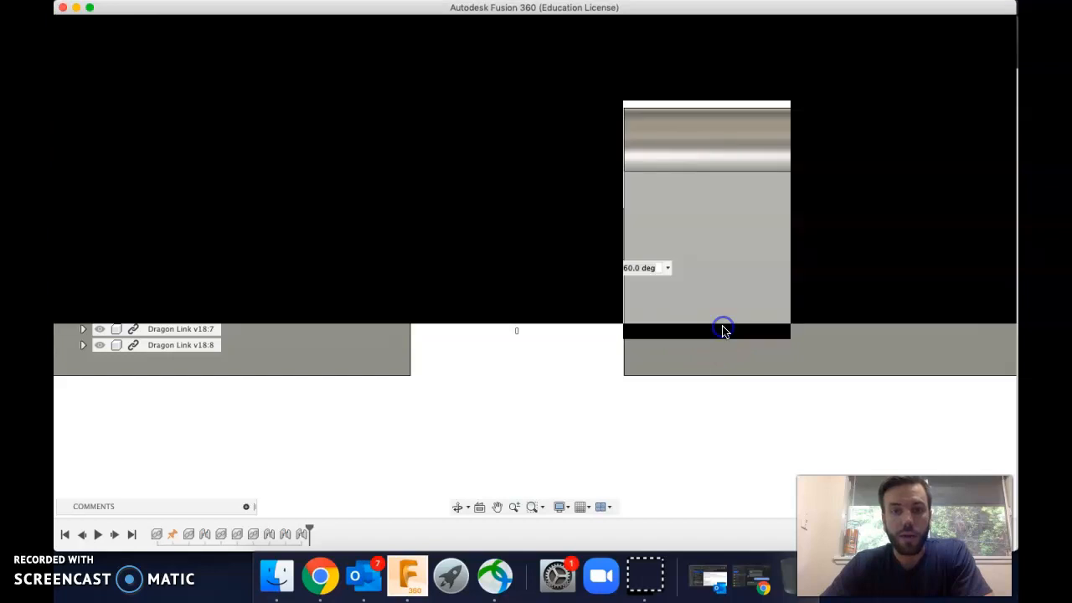
# - Animate joint PinSlot8 so the Dragon Link swings through its limited motion
pyautogui.rightClick(158, 265)
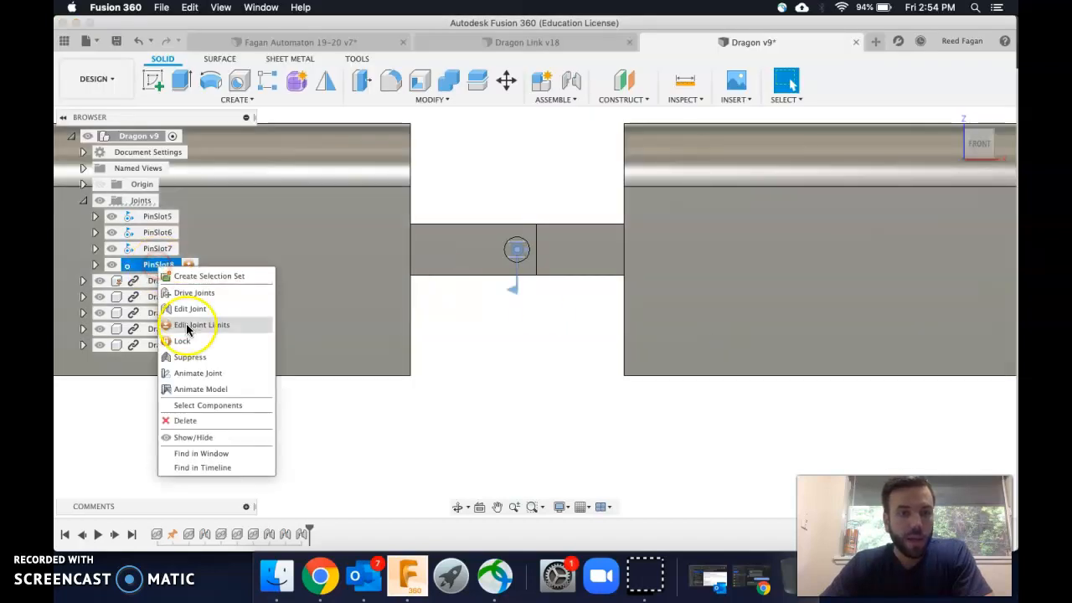
pyautogui.moveTo(201, 373)
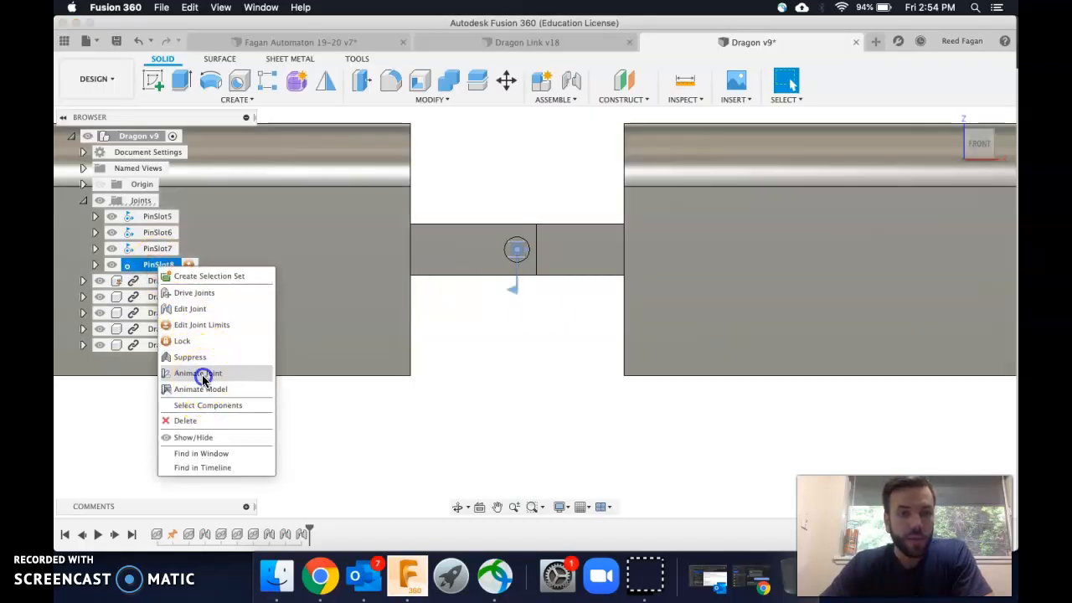
pyautogui.click(199, 373)
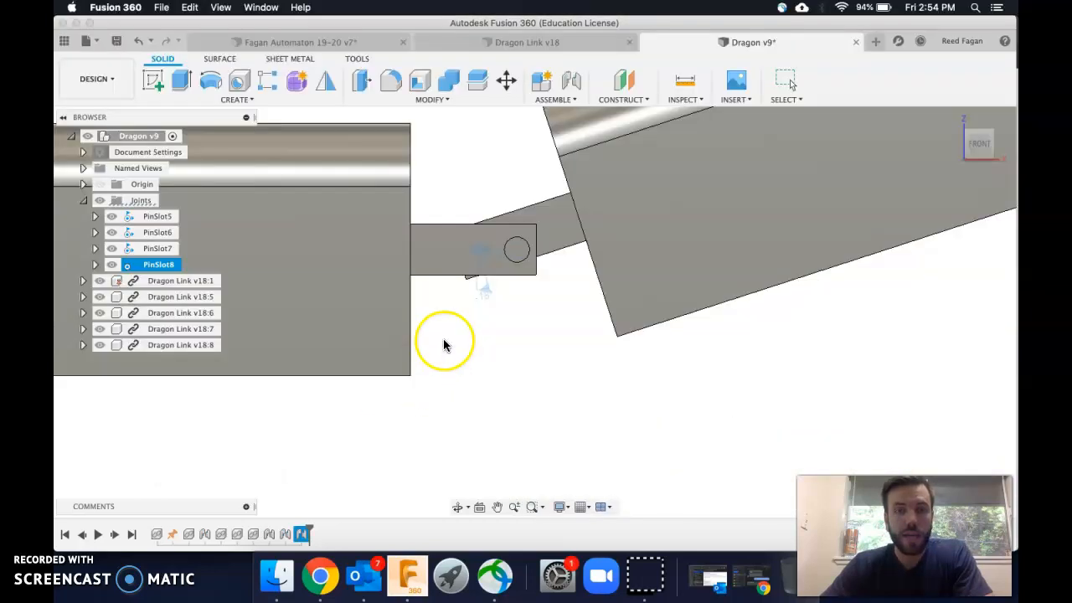